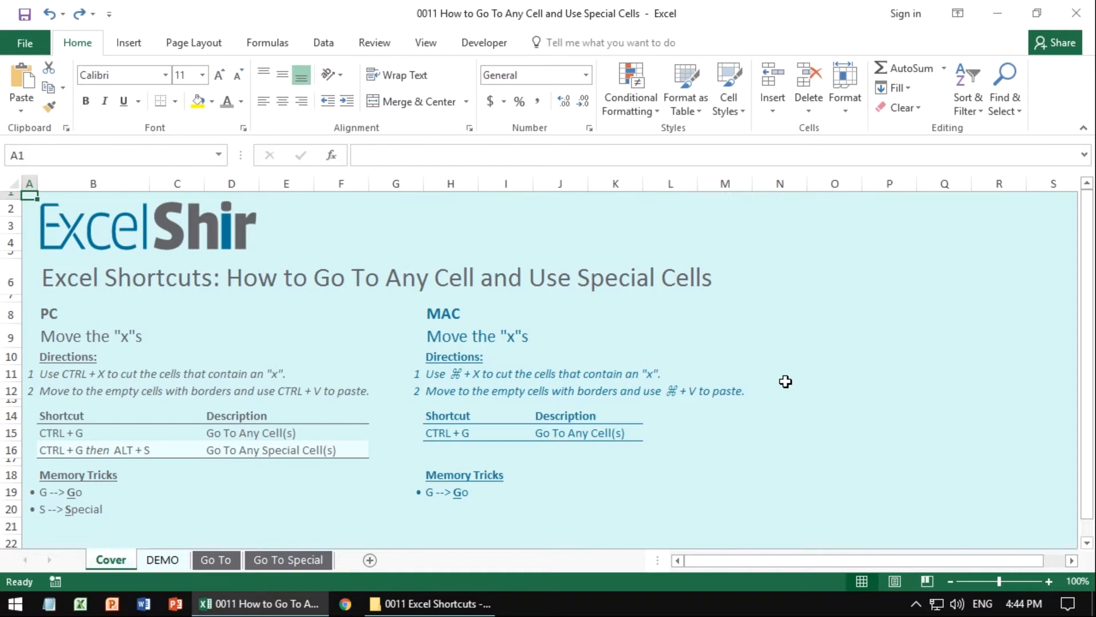
# Try the Go To prompt with reference A99, then dismiss it without moving
pyautogui.press('Ctrl+g')
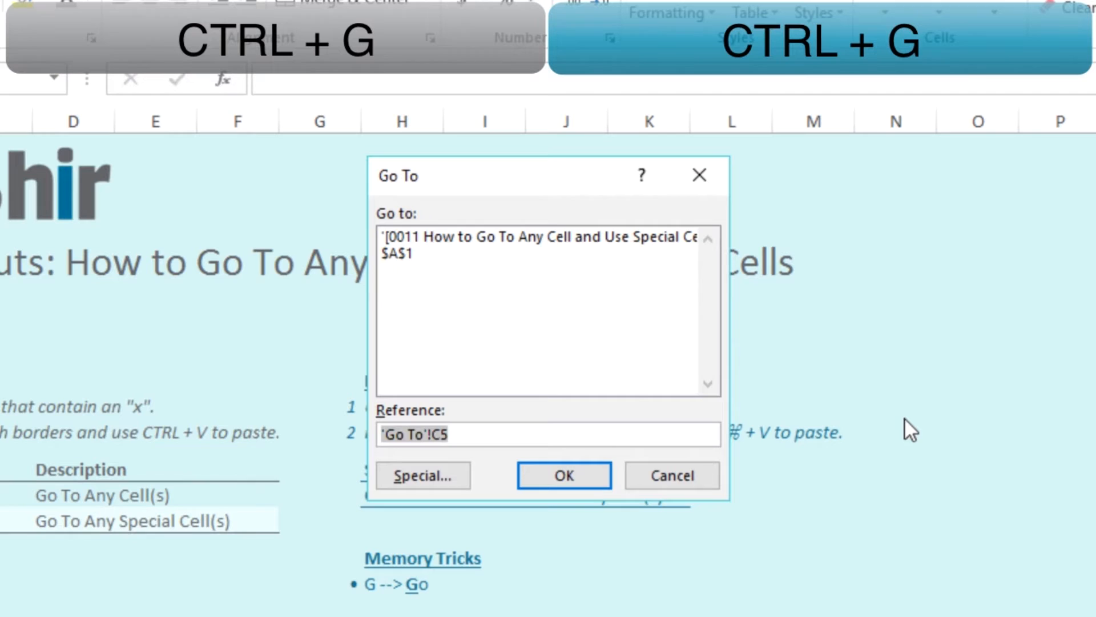
pyautogui.write('a99')
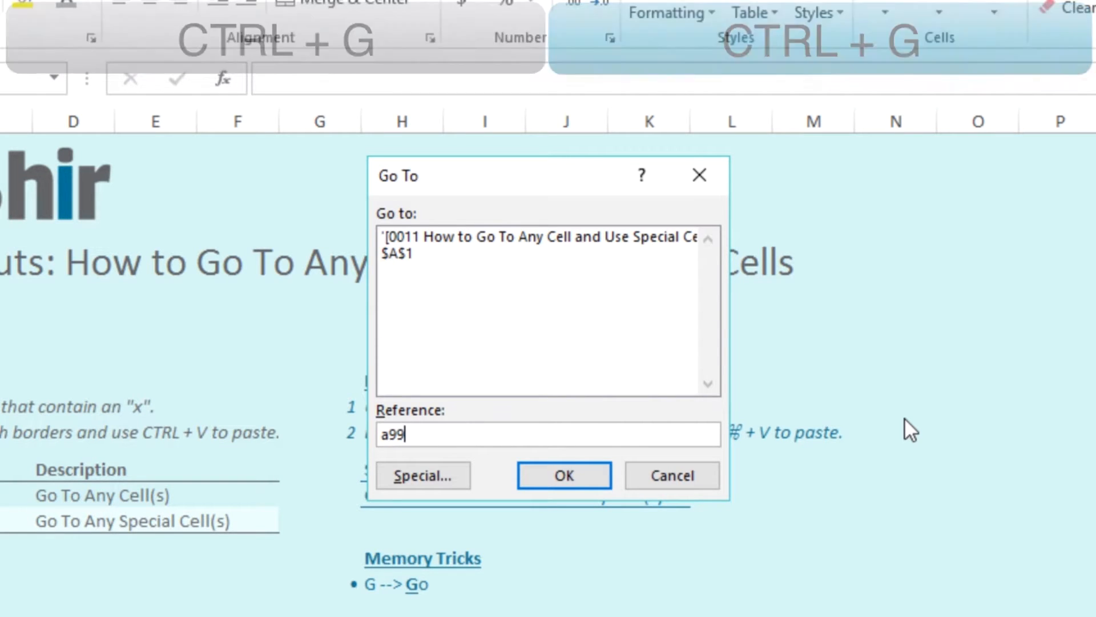
pyautogui.write('99')
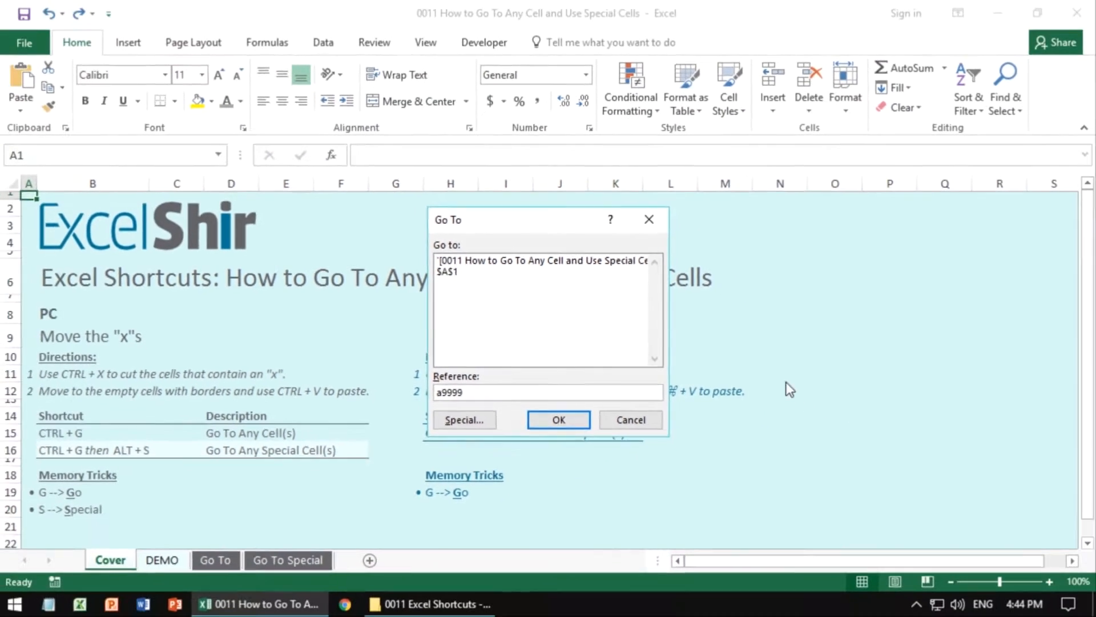
pyautogui.click(557, 419)
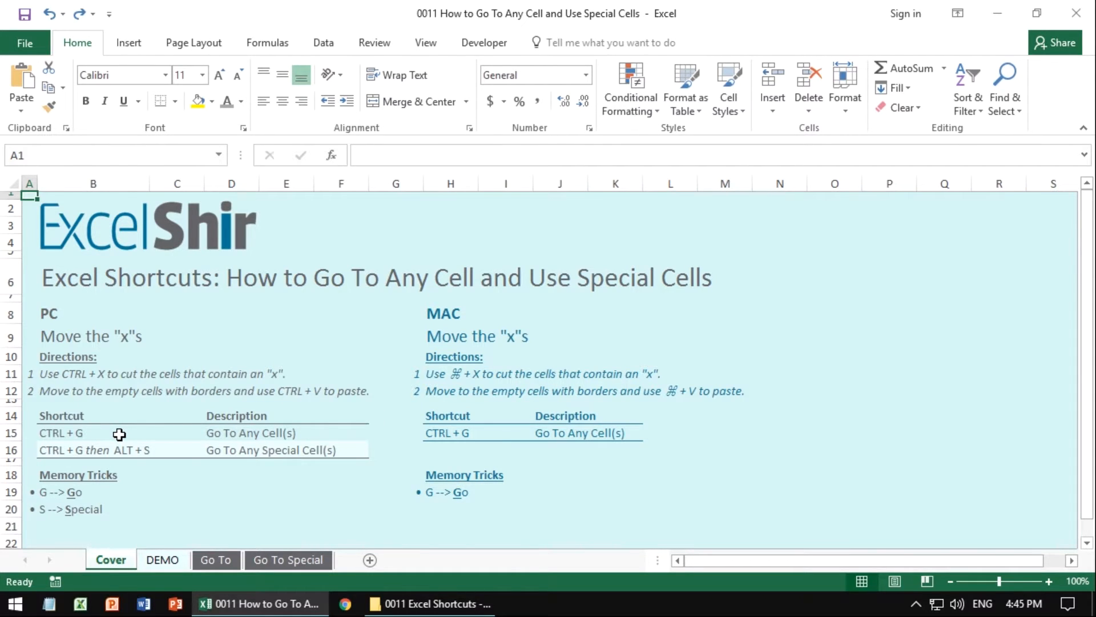
# On the DEMO sheet use Go To Special to select constants limited to Text only
pyautogui.click(162, 559)
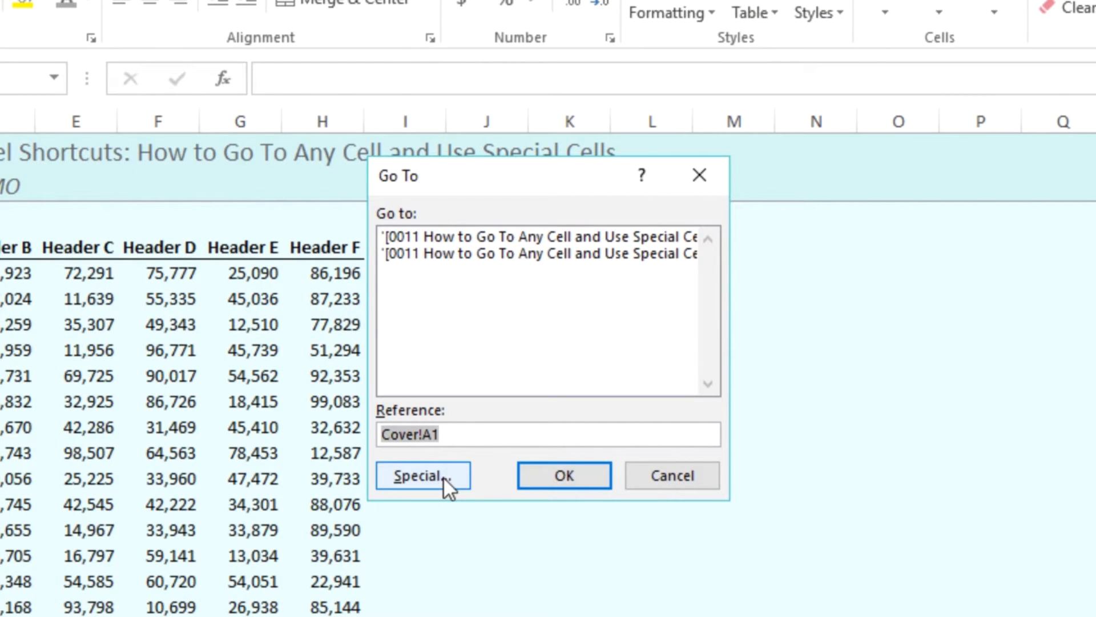
pyautogui.click(423, 475)
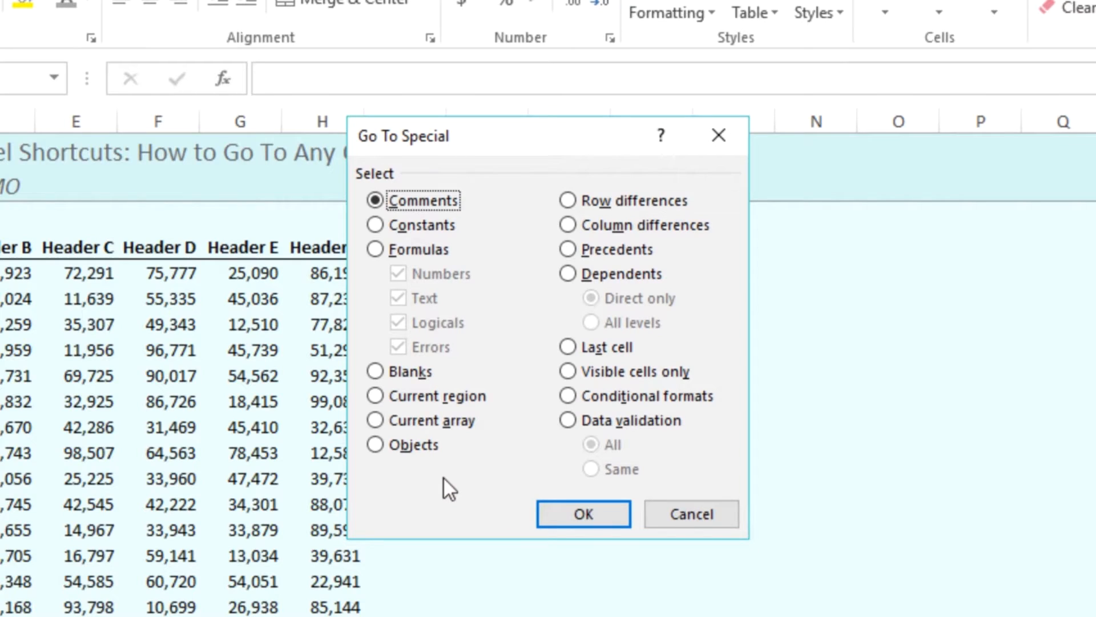
pyautogui.moveTo(472, 440)
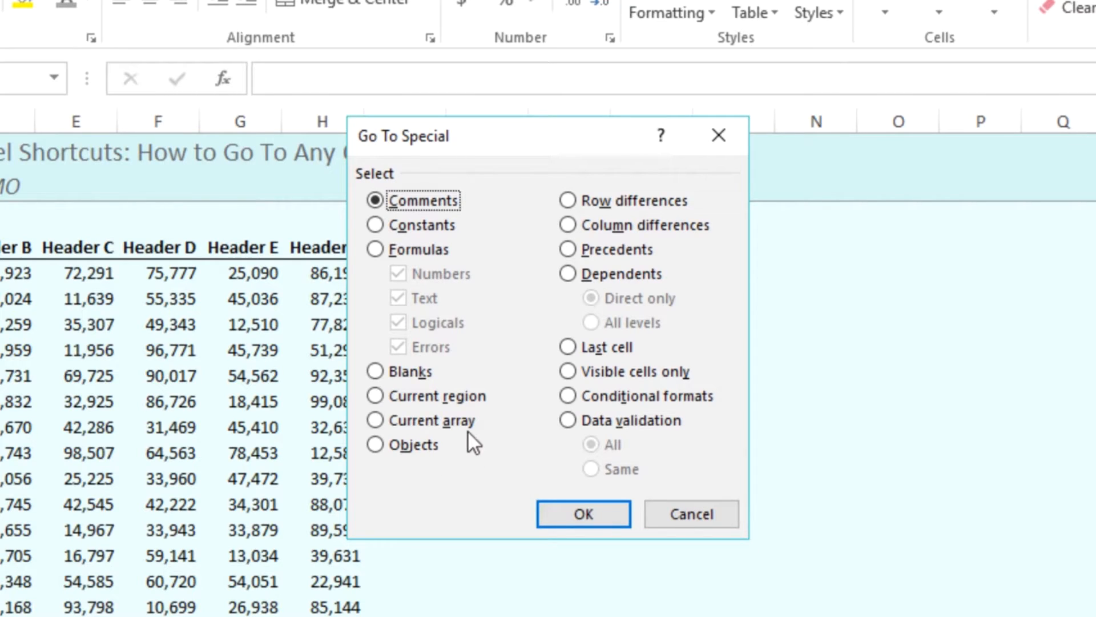
pyautogui.moveTo(416, 280)
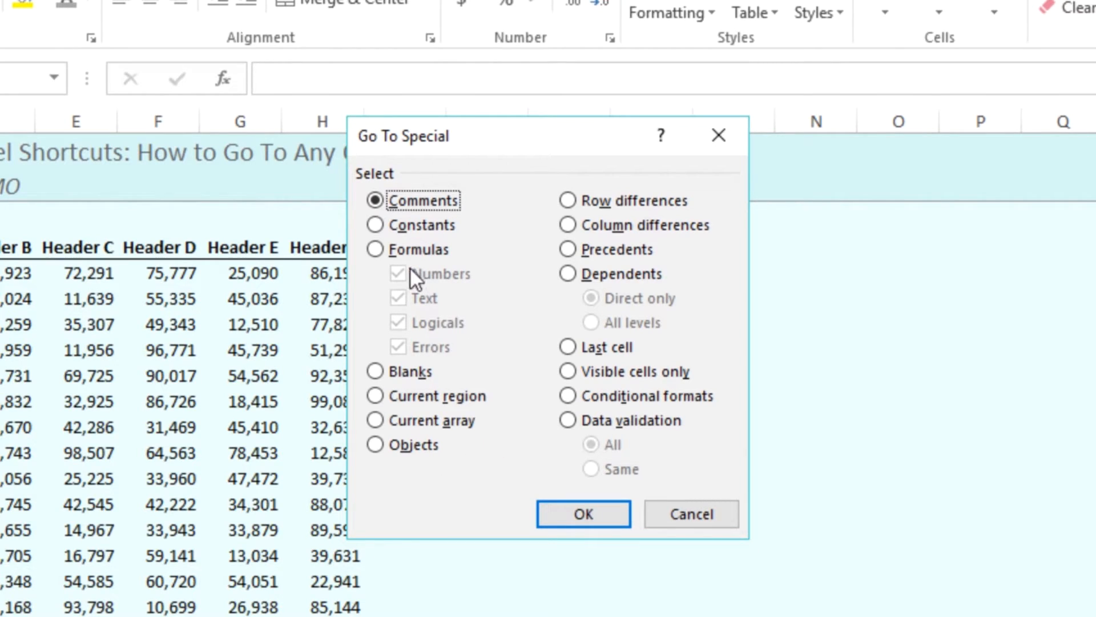
pyautogui.click(376, 225)
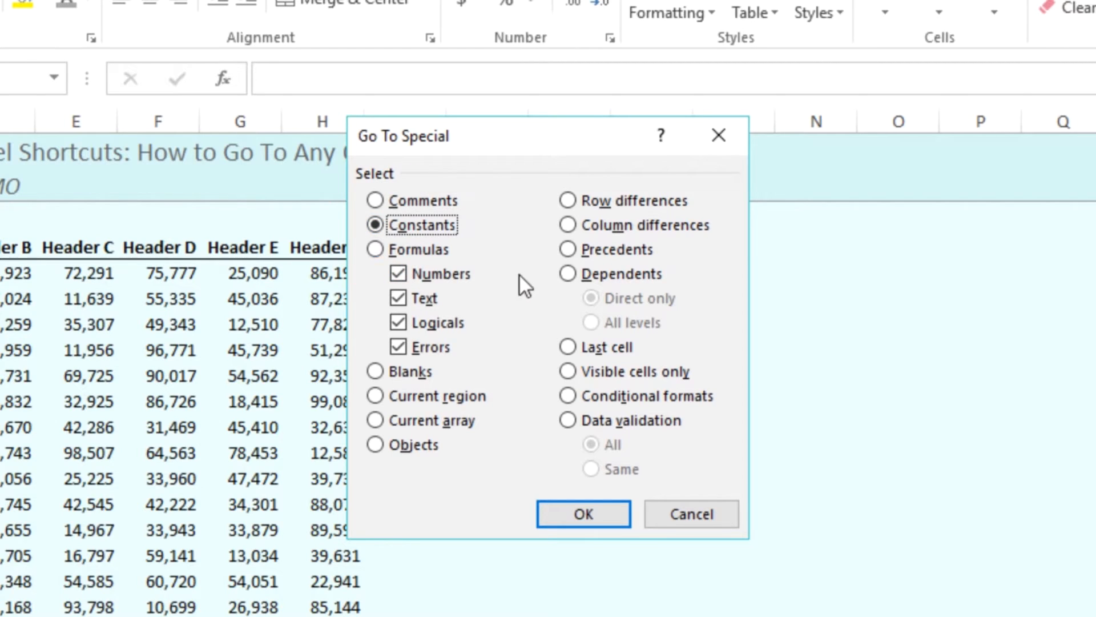
pyautogui.click(399, 322)
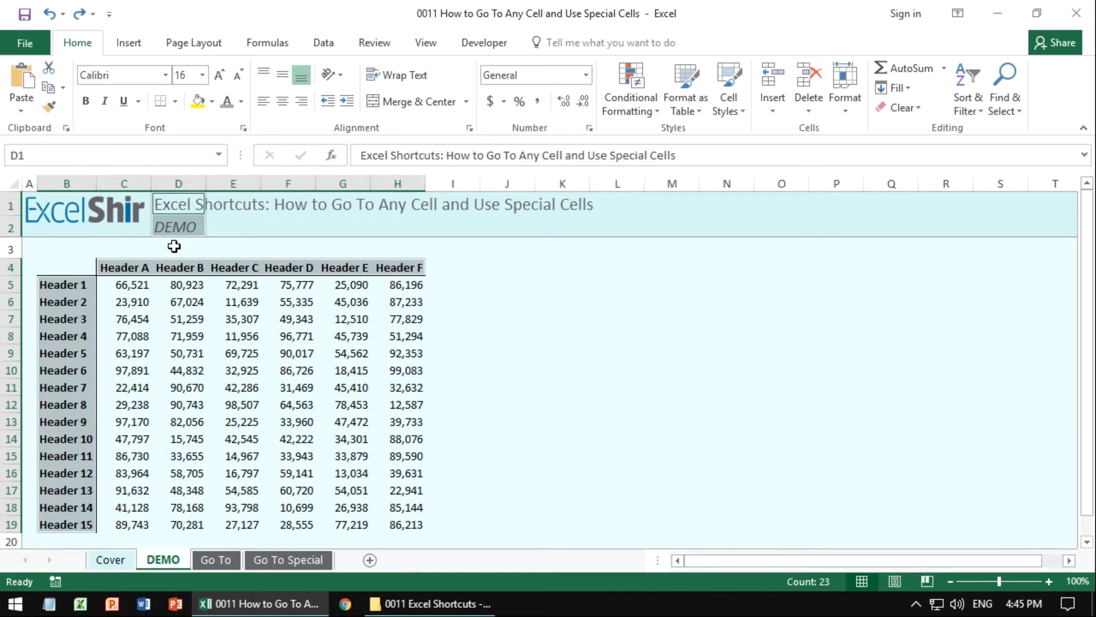
pyautogui.click(86, 102)
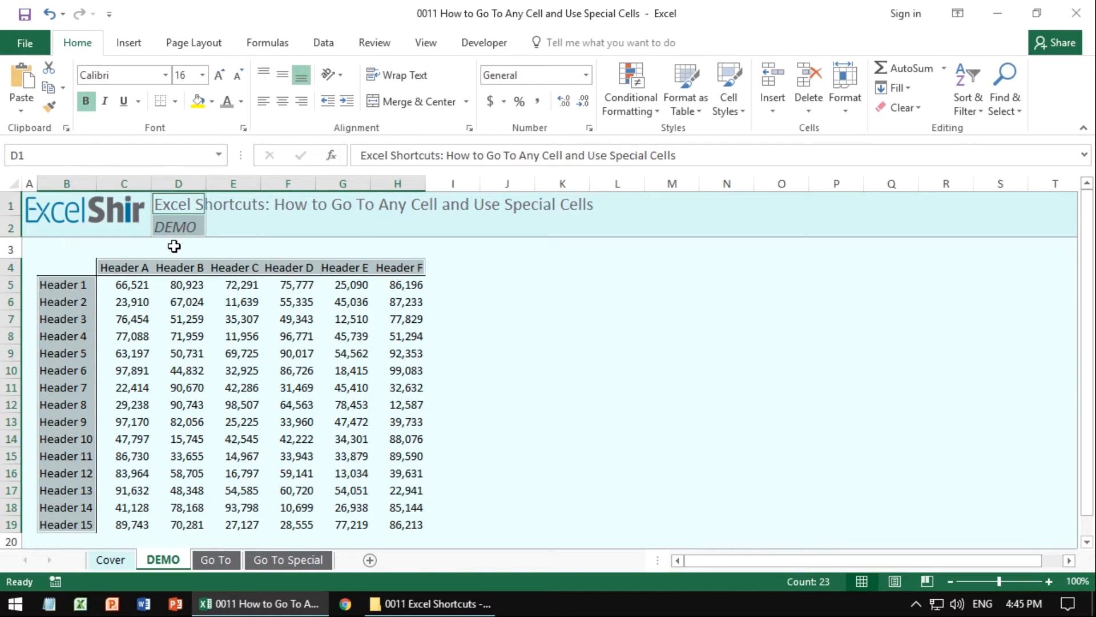
pyautogui.click(104, 102)
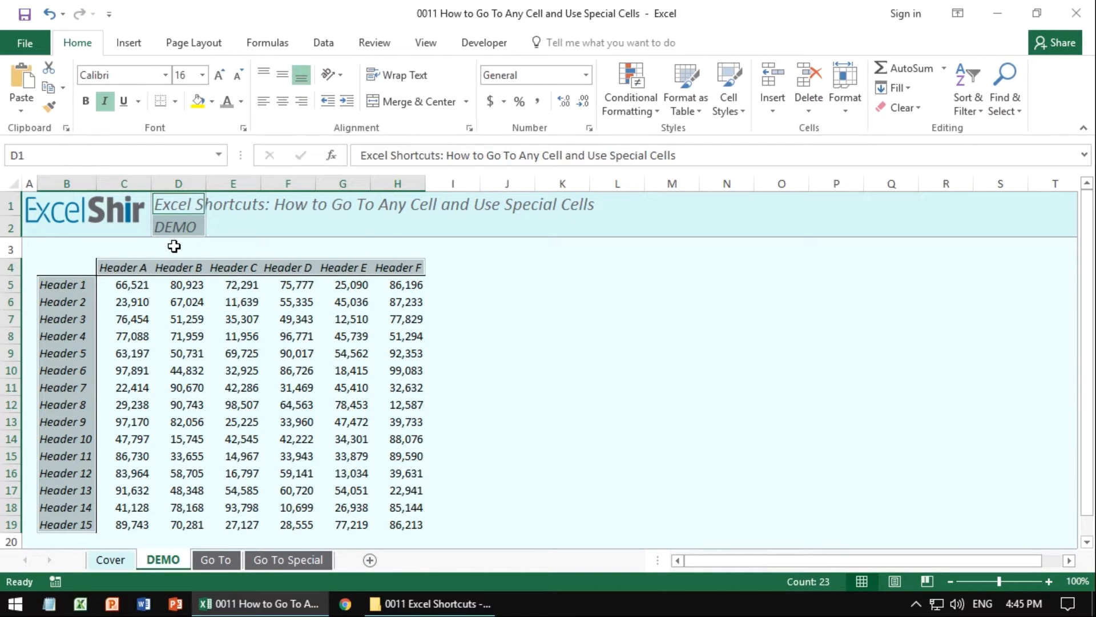
pyautogui.click(86, 102)
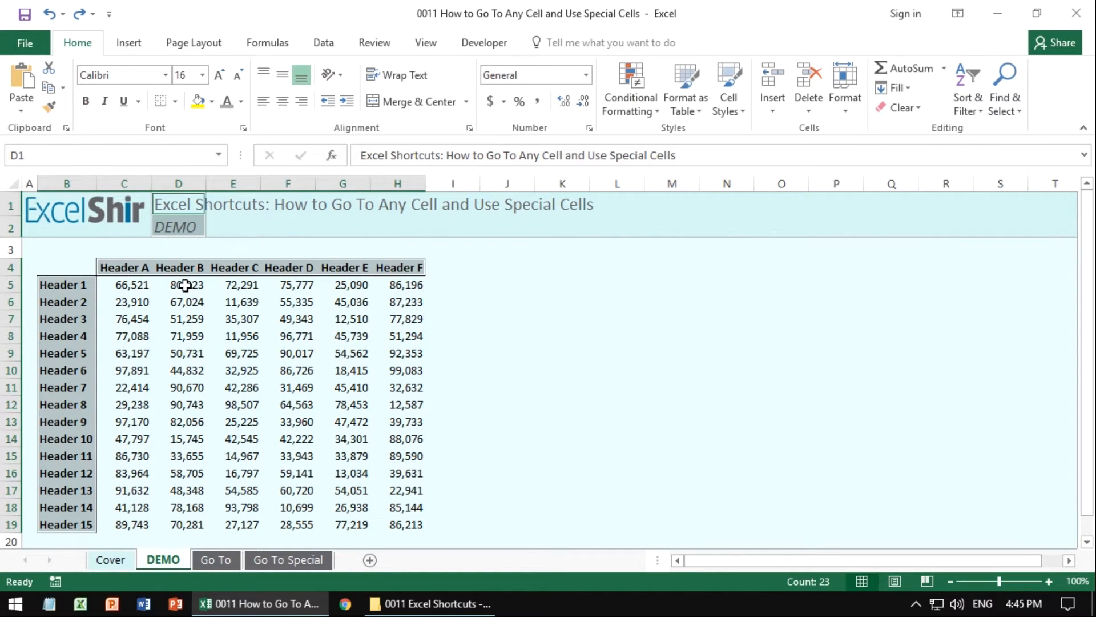
pyautogui.click(186, 284)
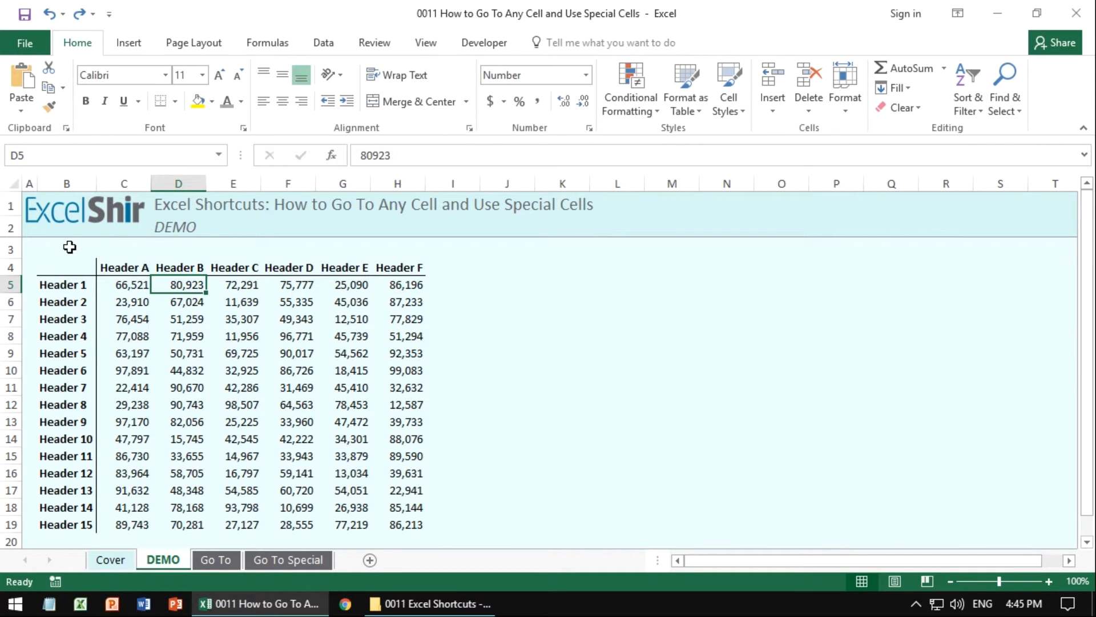
# Within B3:F9, select only the text constants via Go To Special (Constants, Text only)
pyautogui.moveTo(67, 249); pyautogui.dragTo(287, 319)
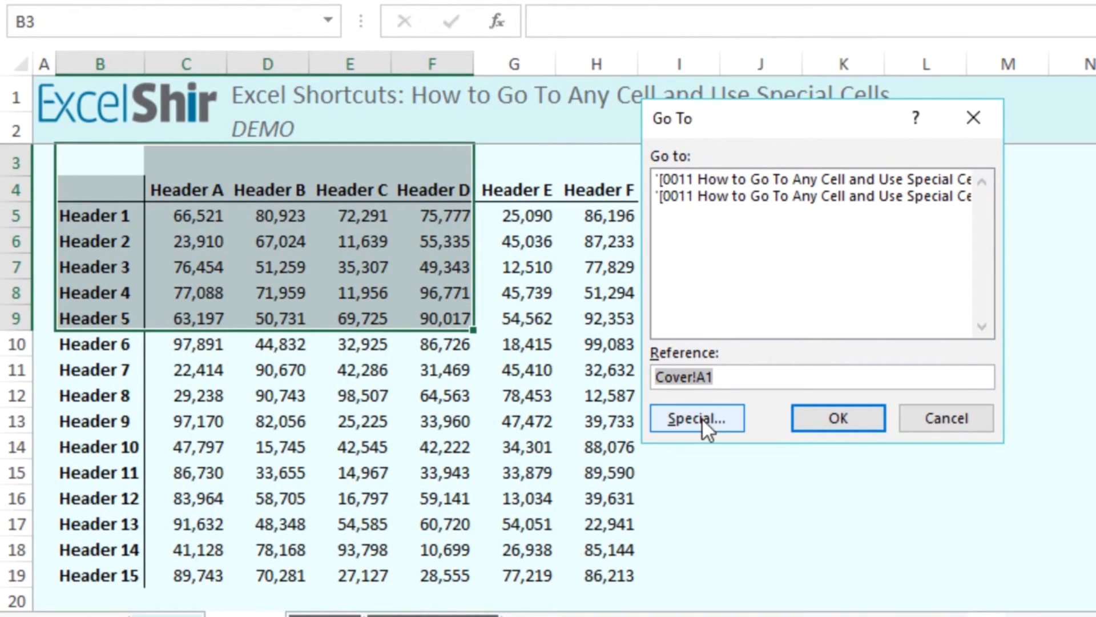
pyautogui.click(696, 418)
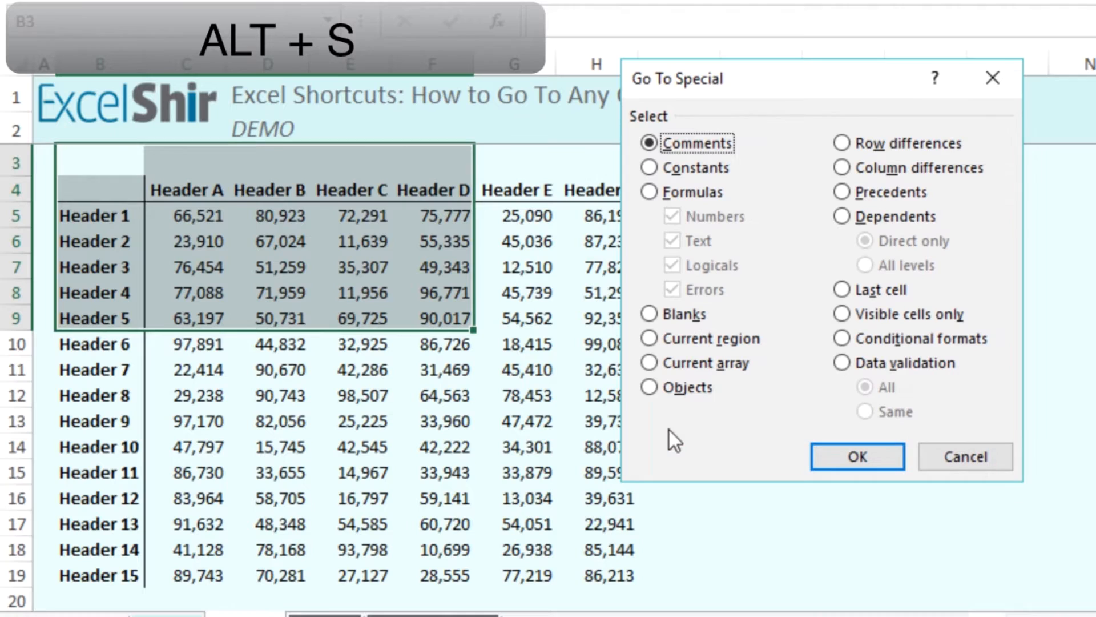
pyautogui.moveTo(682, 192)
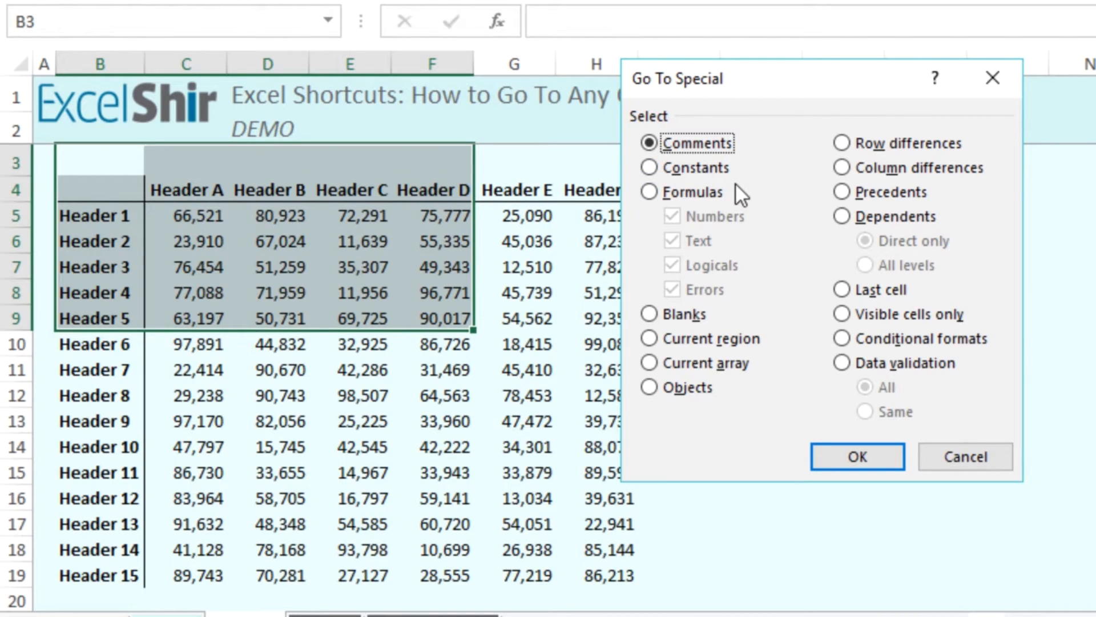
pyautogui.click(649, 166)
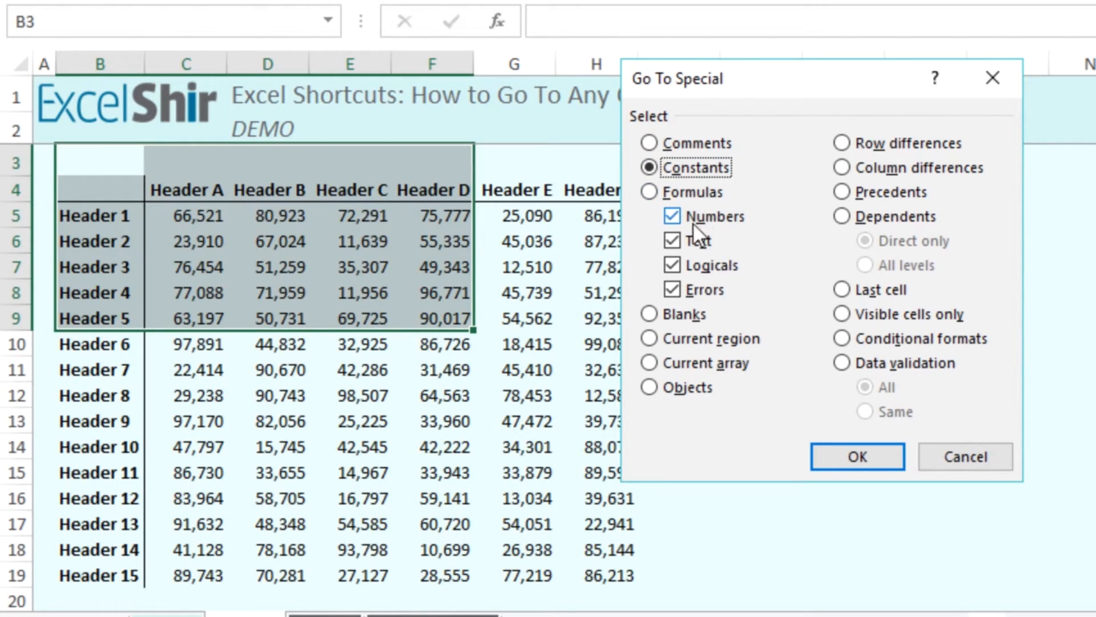
pyautogui.click(673, 216)
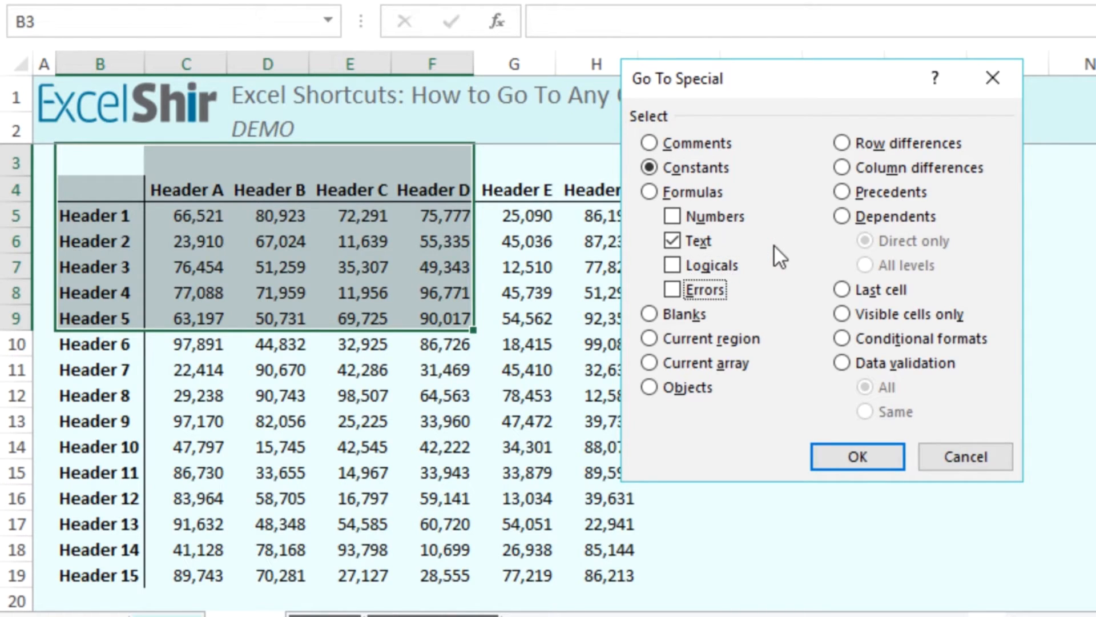
pyautogui.click(856, 455)
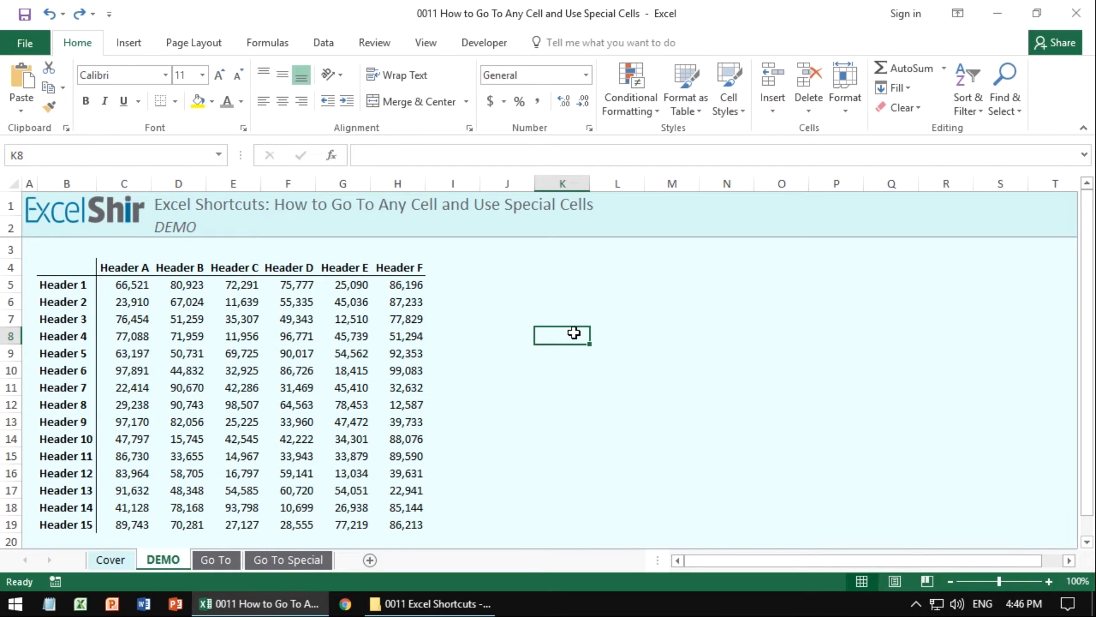
# On the Go To sheet, cut the x in C5, jump to GO35 and paste it there
pyautogui.click(216, 559)
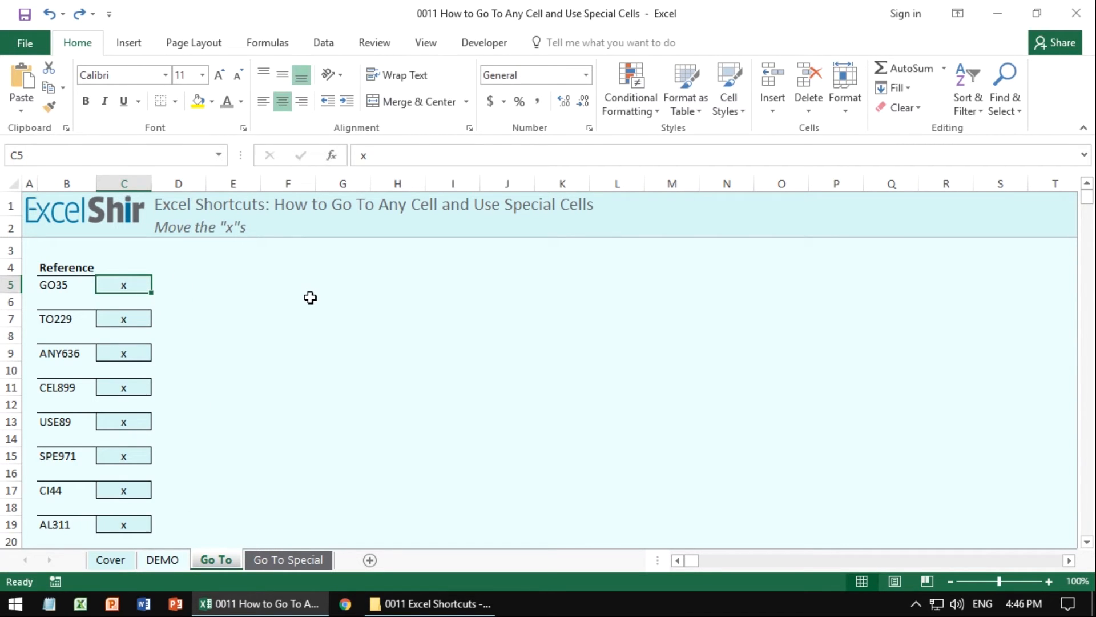
pyautogui.press('ctrl+x')
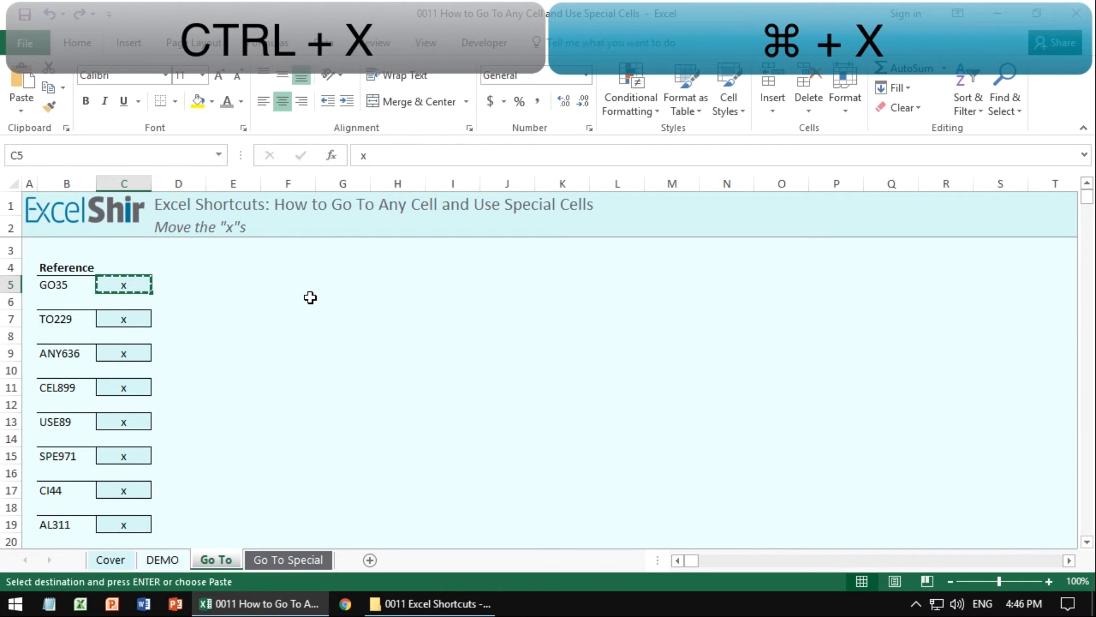
pyautogui.press('ctrl+g')
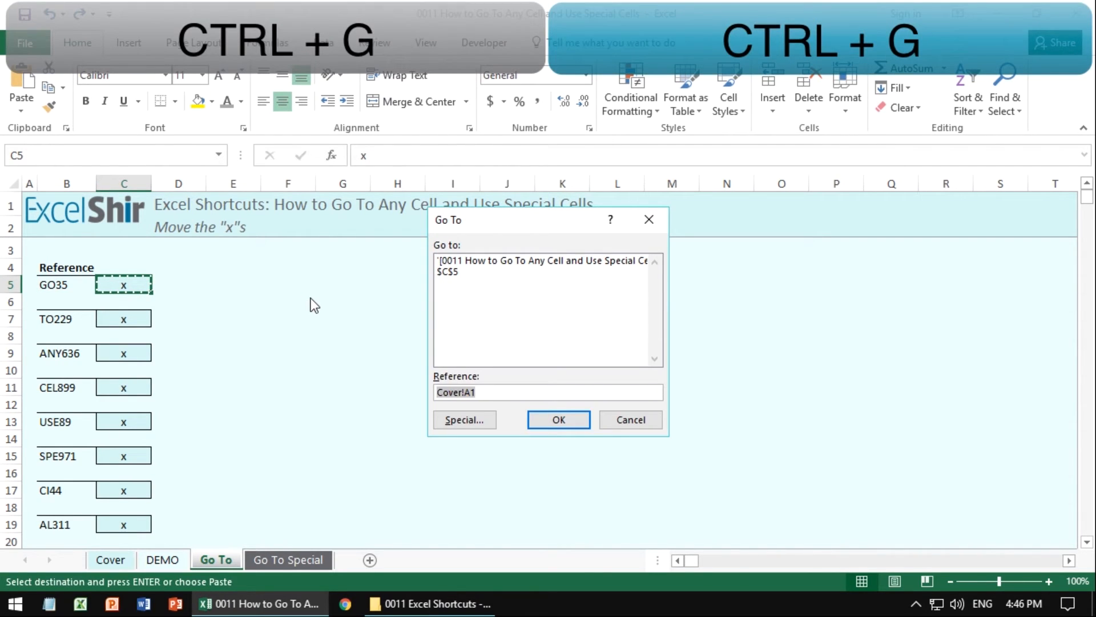
pyautogui.write('go35')
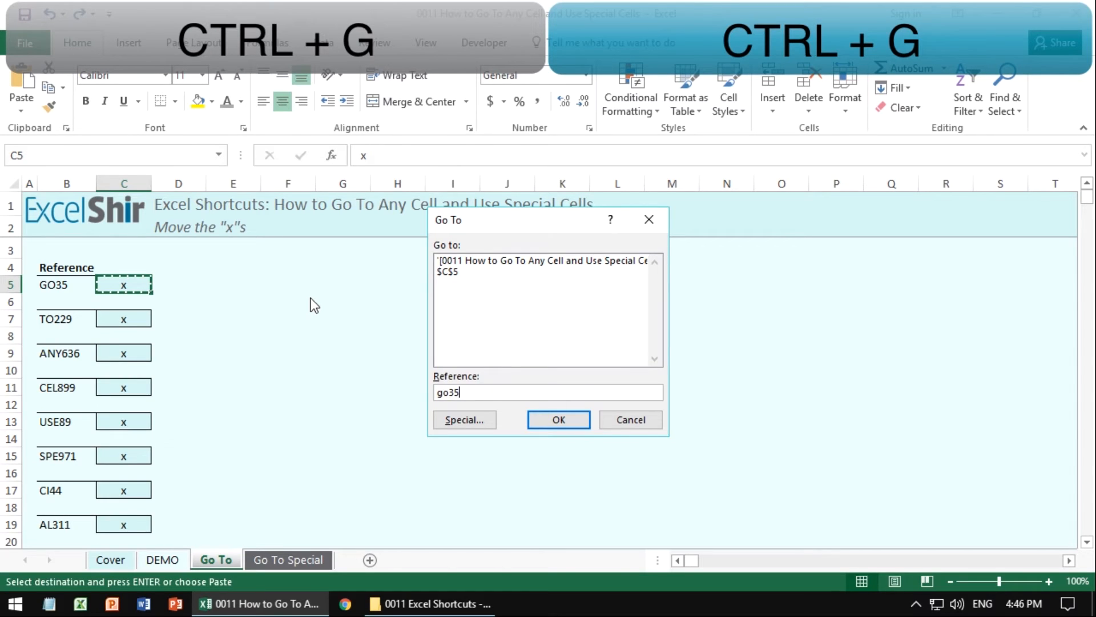
pyautogui.click(558, 419)
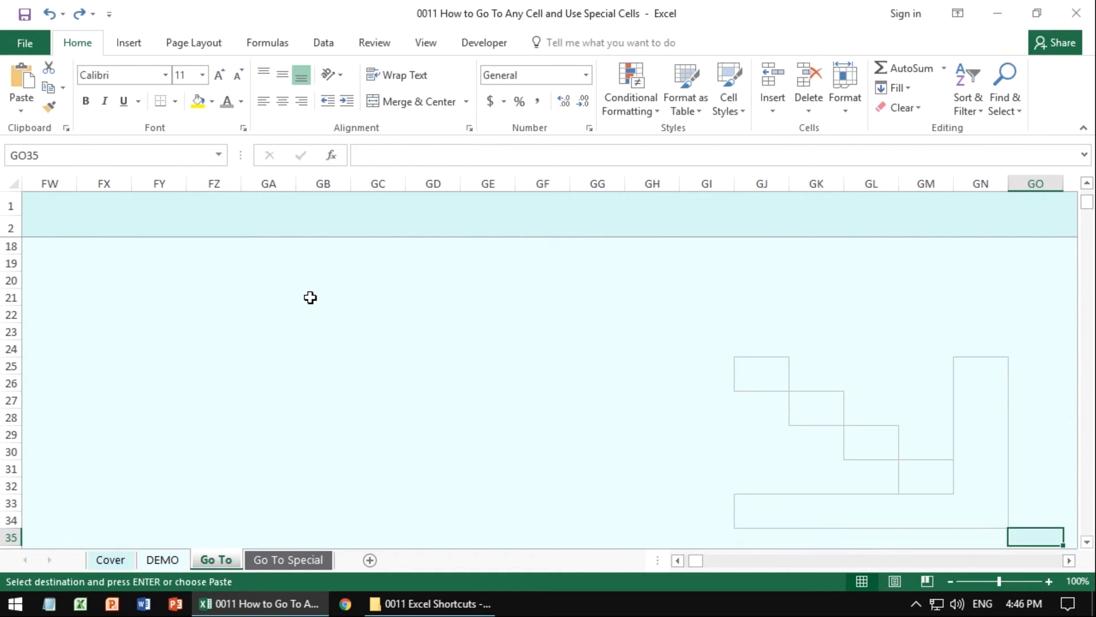
pyautogui.moveTo(797, 389)
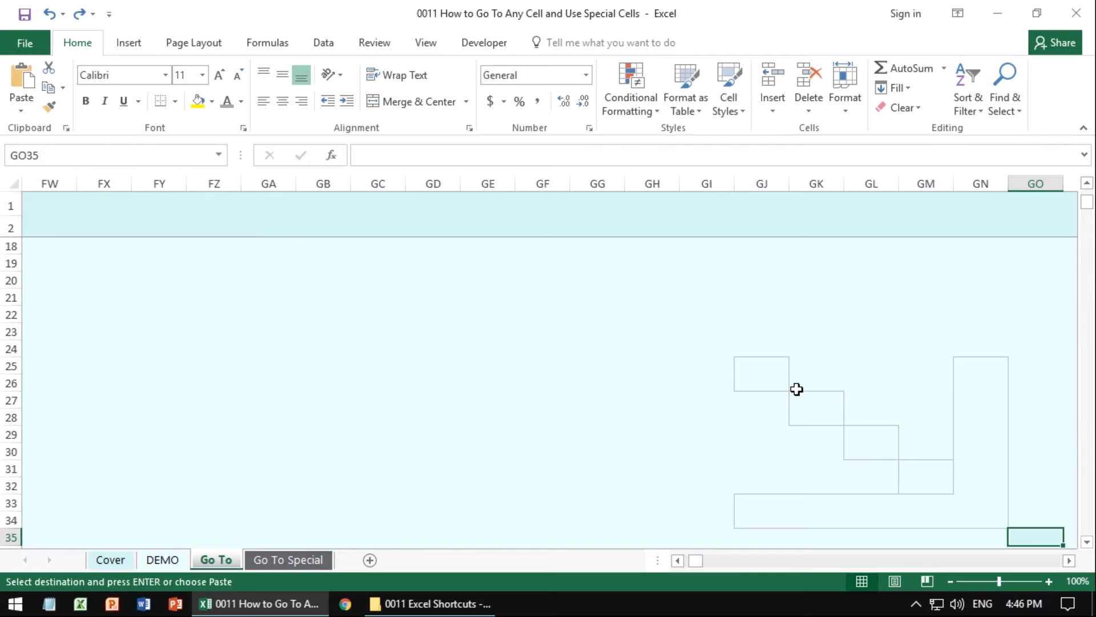
pyautogui.press('ctrl+v')
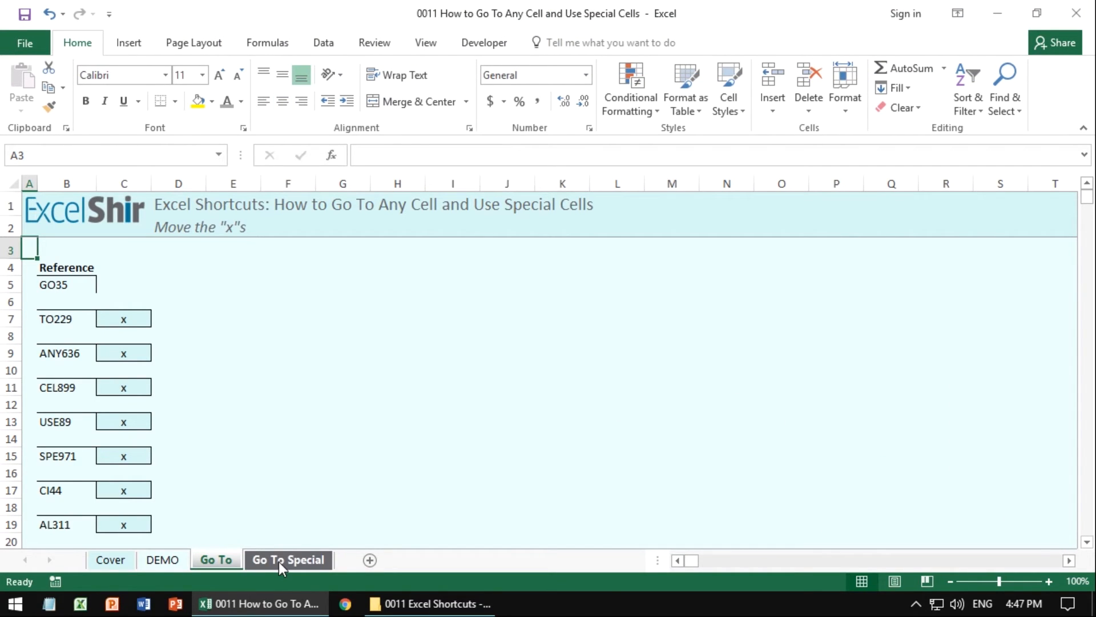
# On the Go To Special sheet, select the practice table's text constants and make them bold
pyautogui.click(287, 560)
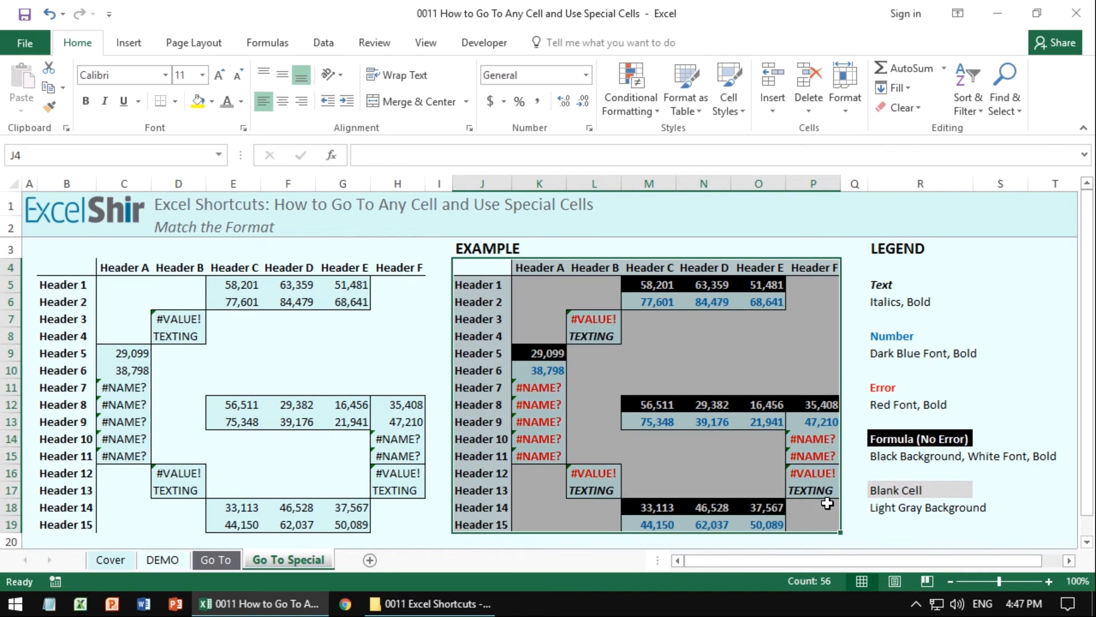
pyautogui.click(920, 284)
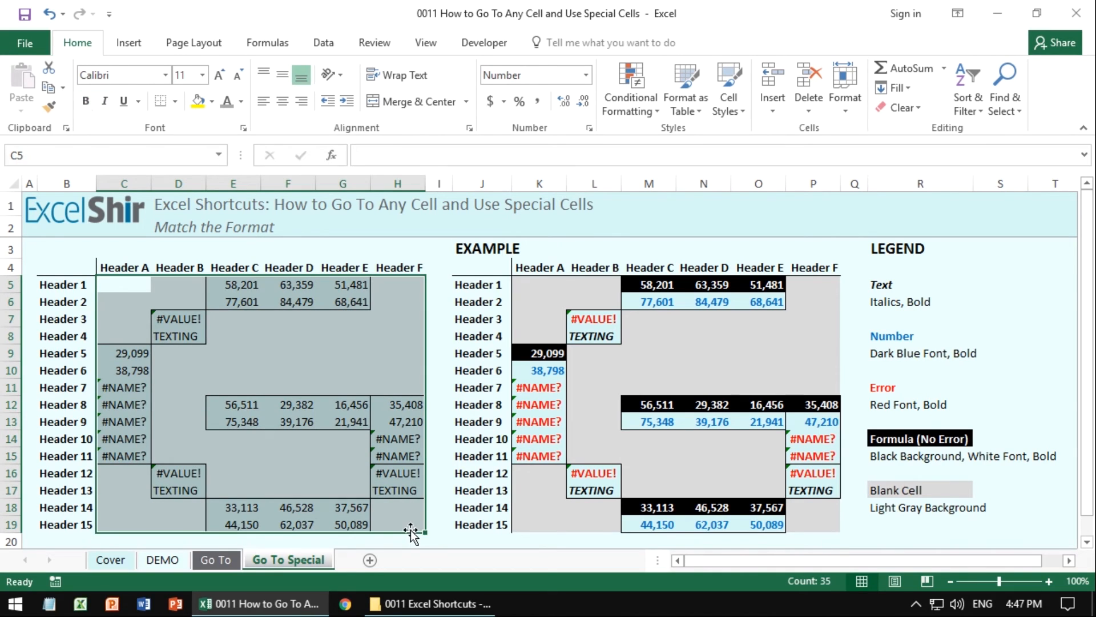
pyautogui.moveTo(171, 315)
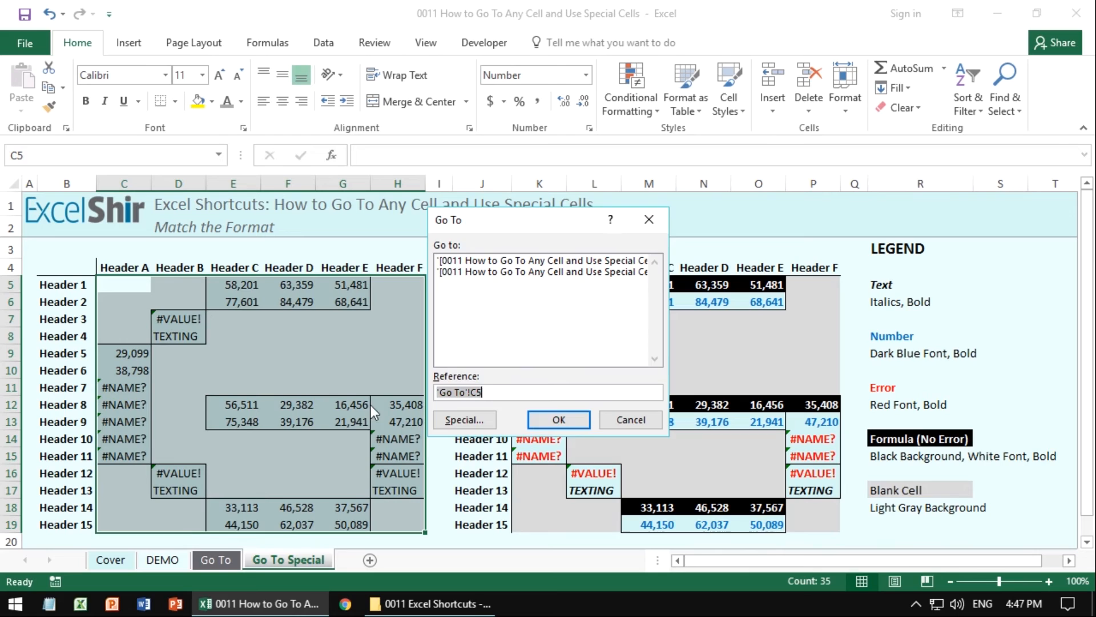
pyautogui.click(464, 419)
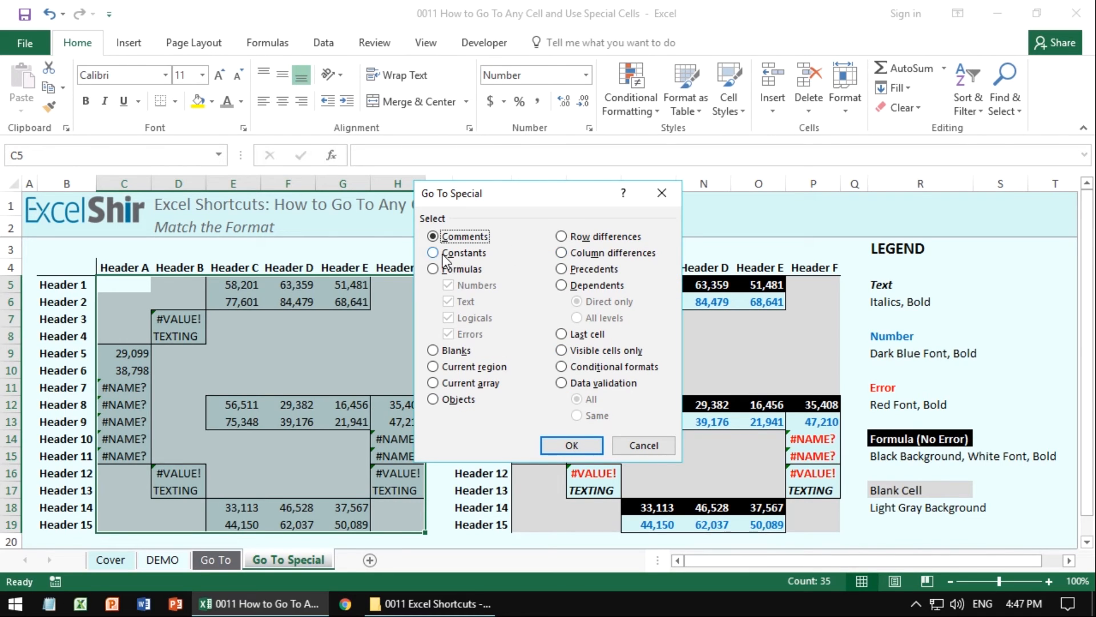
pyautogui.click(434, 252)
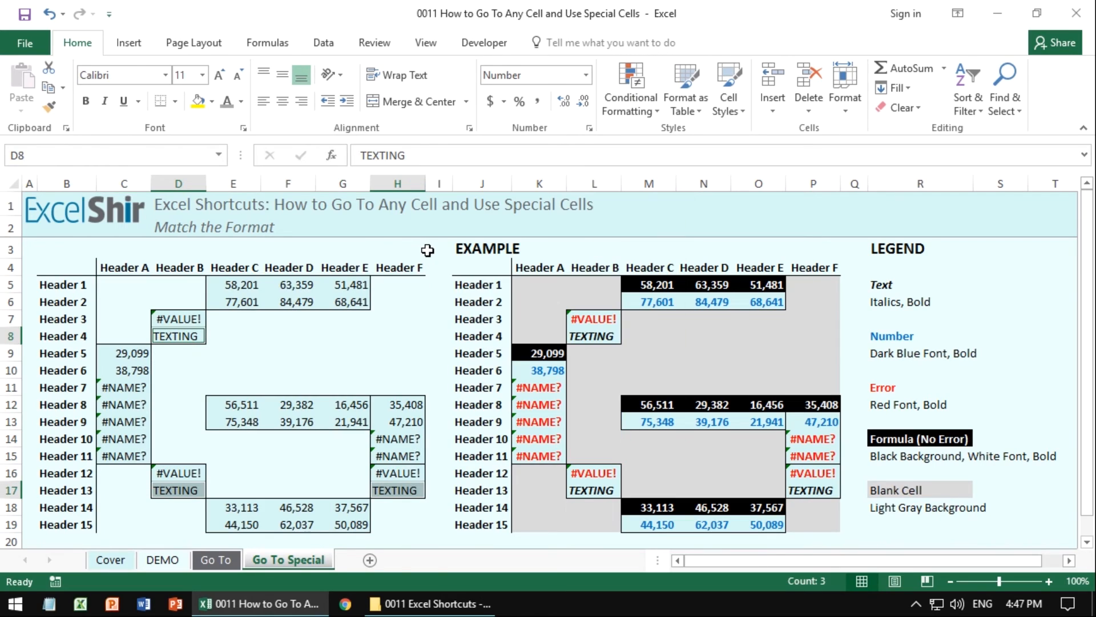
pyautogui.click(104, 102)
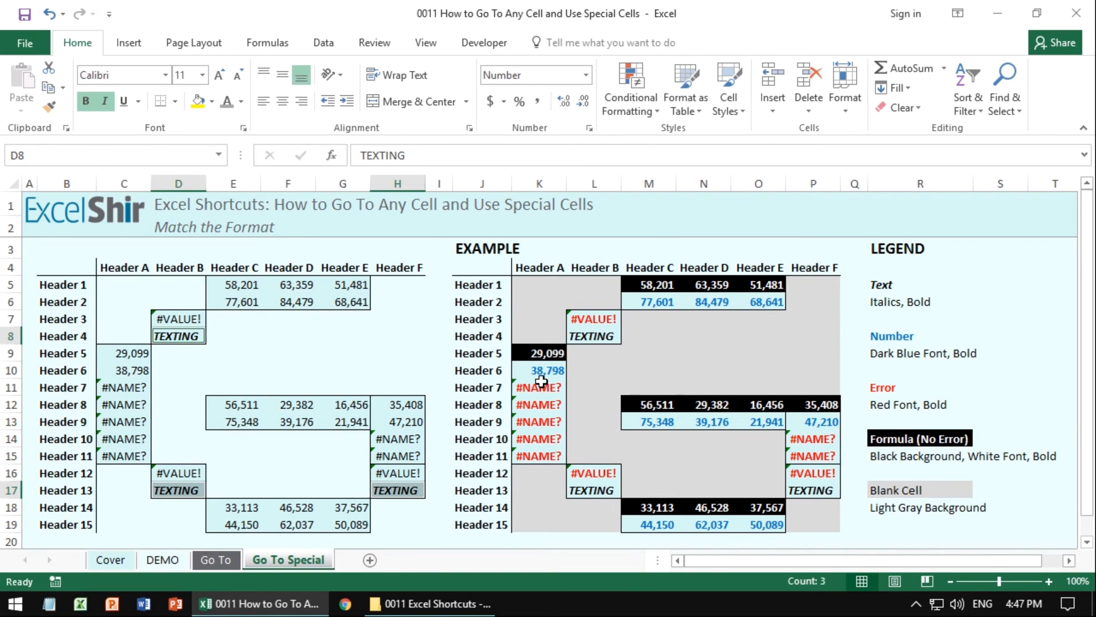
pyautogui.moveTo(902, 517)
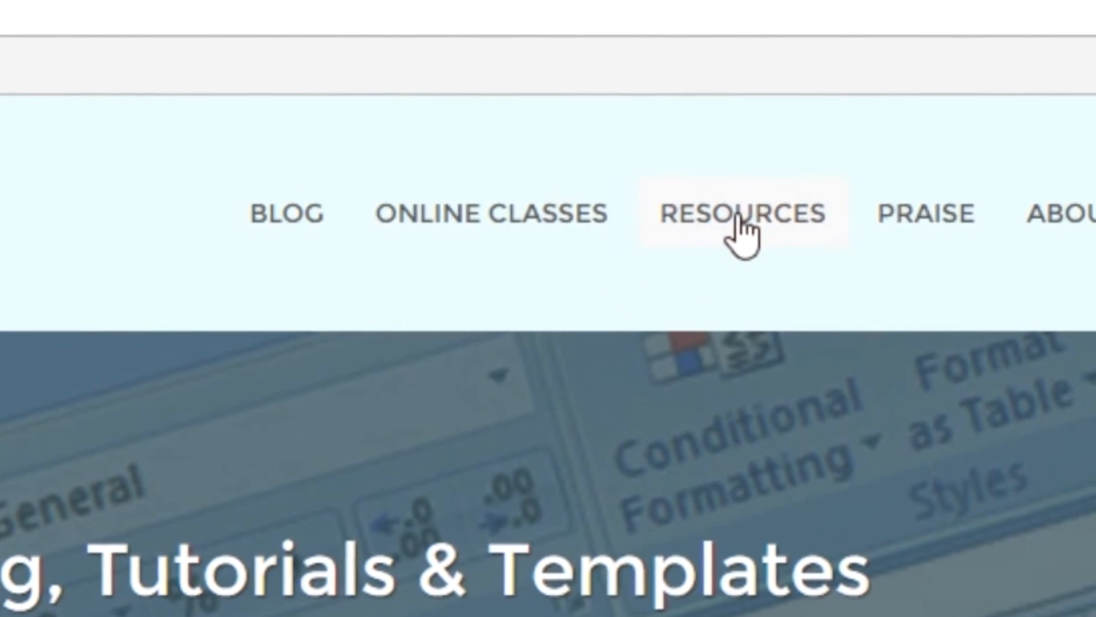
# Open the ExcelShir resources shortcuts PDF and scroll to the Data Manipulation section
pyautogui.click(740, 214)
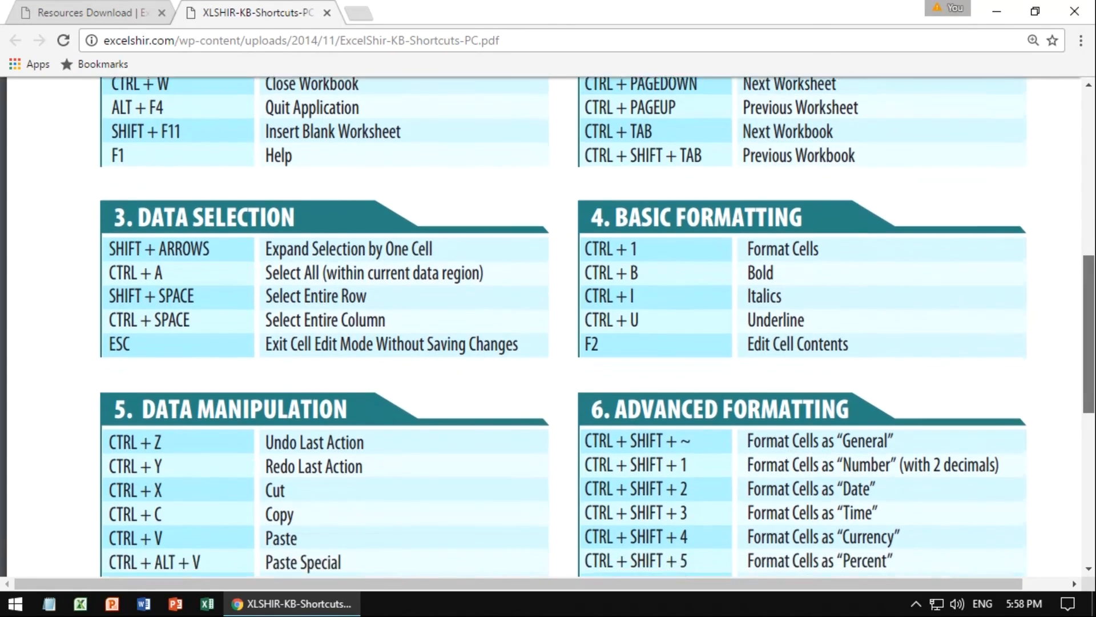
pyautogui.scroll(-3)
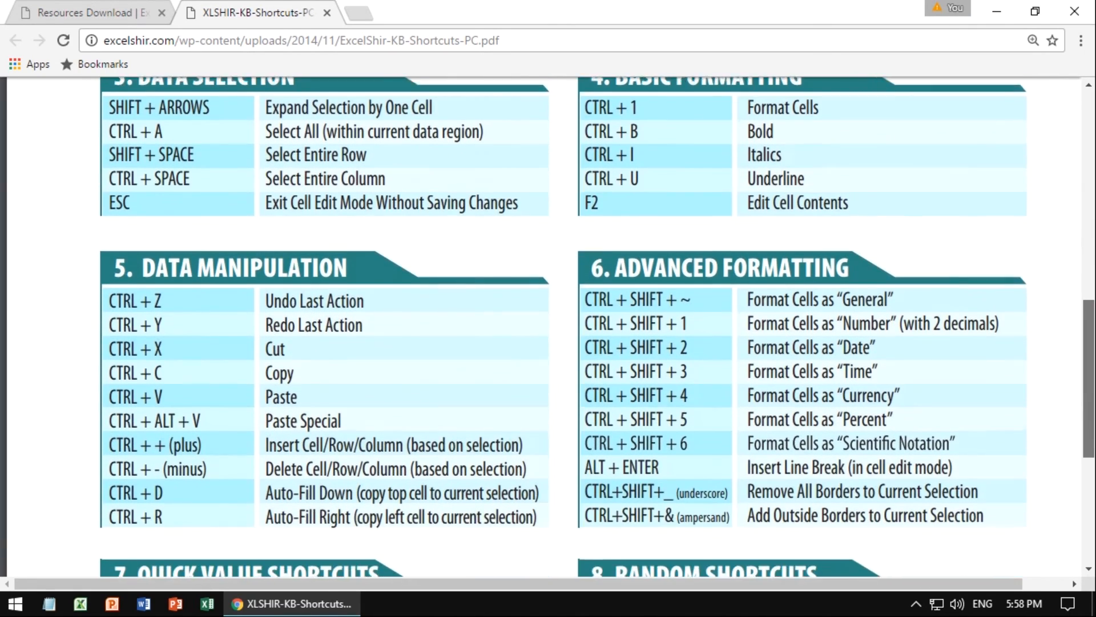